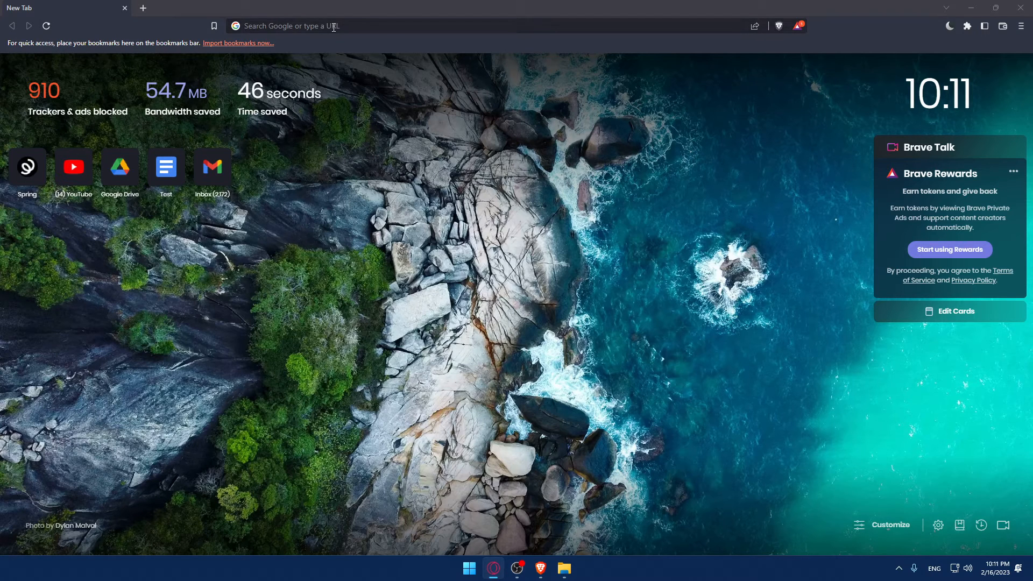
# Step: Open teespring.com by typing 'tee' in Brave's address bar
pyautogui.write('teespring.com')
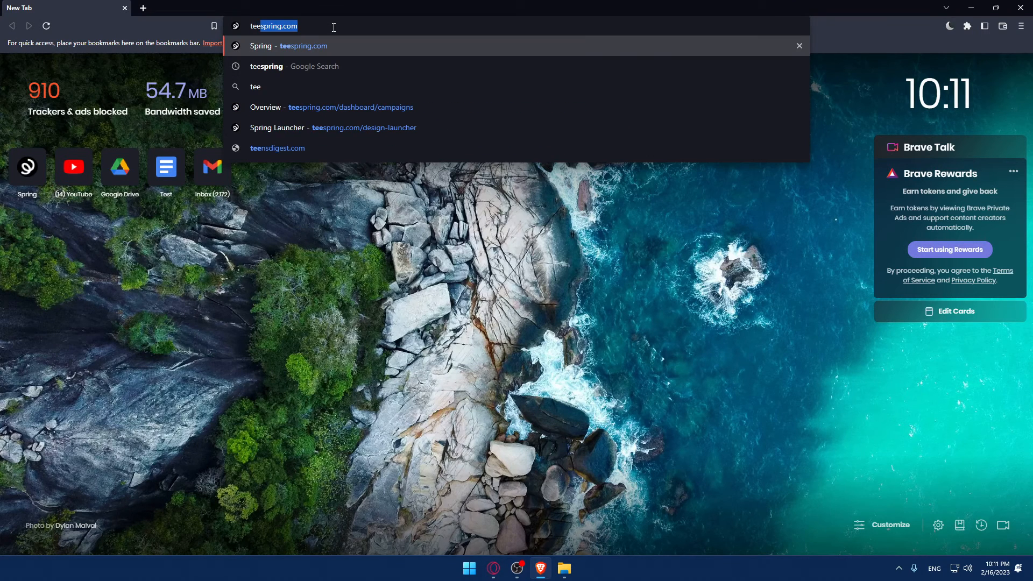
pyautogui.press('Enter')
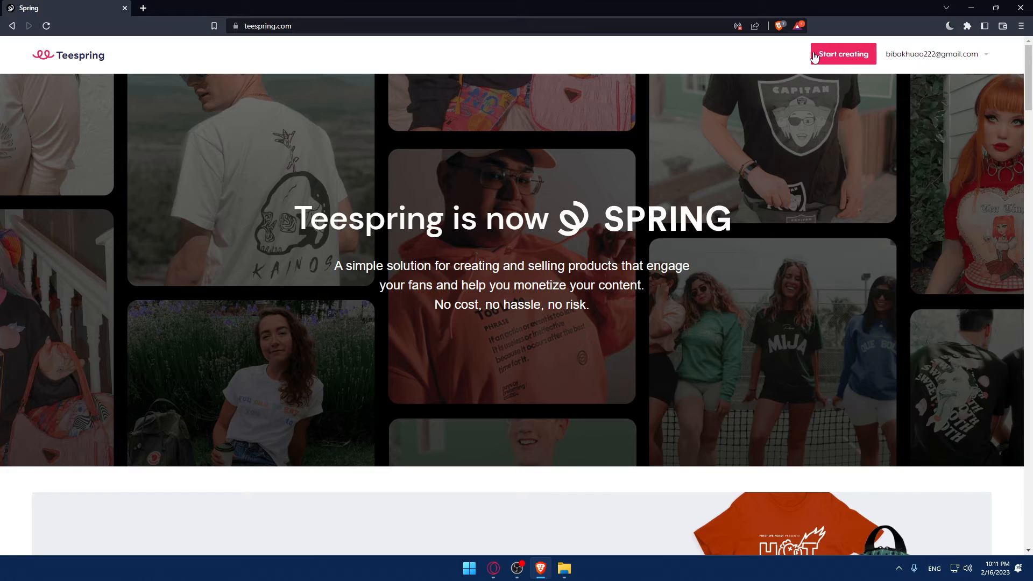
pyautogui.moveTo(842, 119)
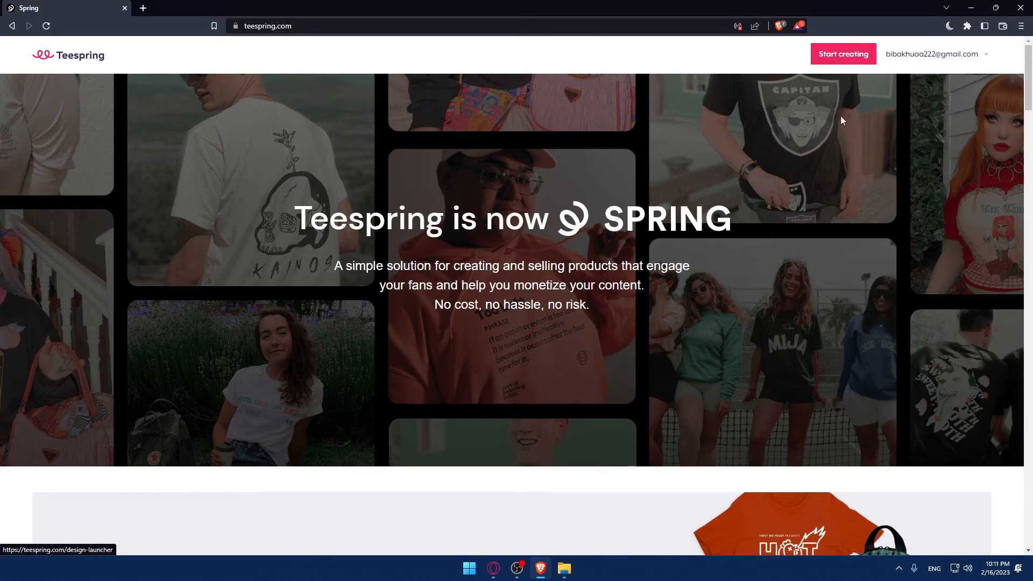
pyautogui.moveTo(795, 169)
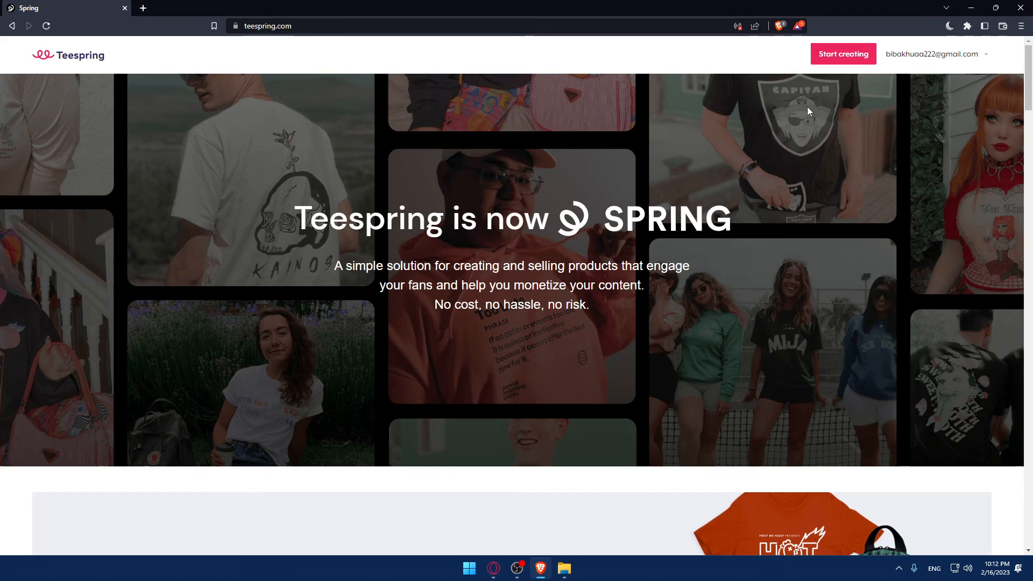
pyautogui.moveTo(923, 70)
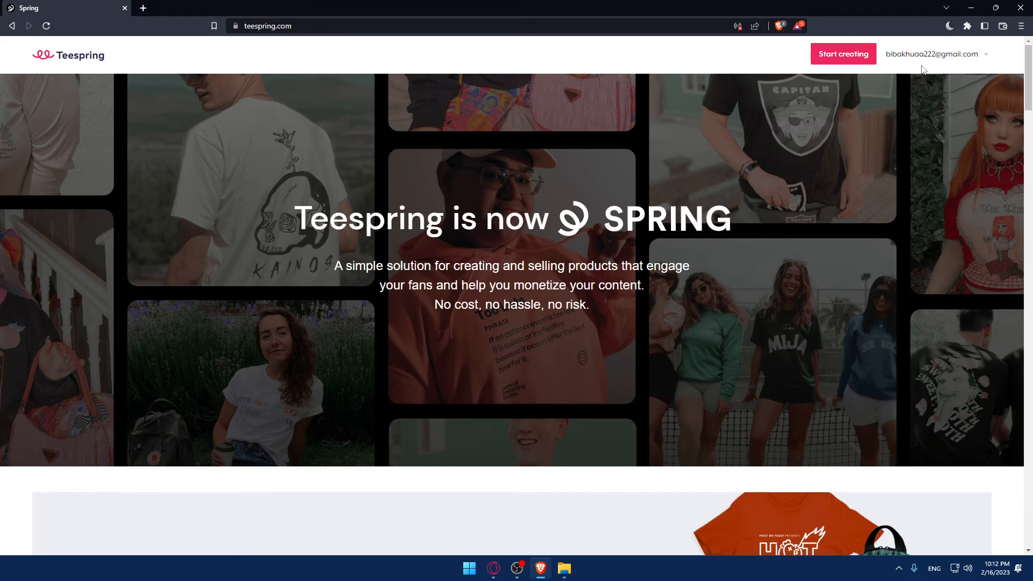
# Step: Open the Stores page for my-store-db973d from the account email menu
pyautogui.click(932, 54)
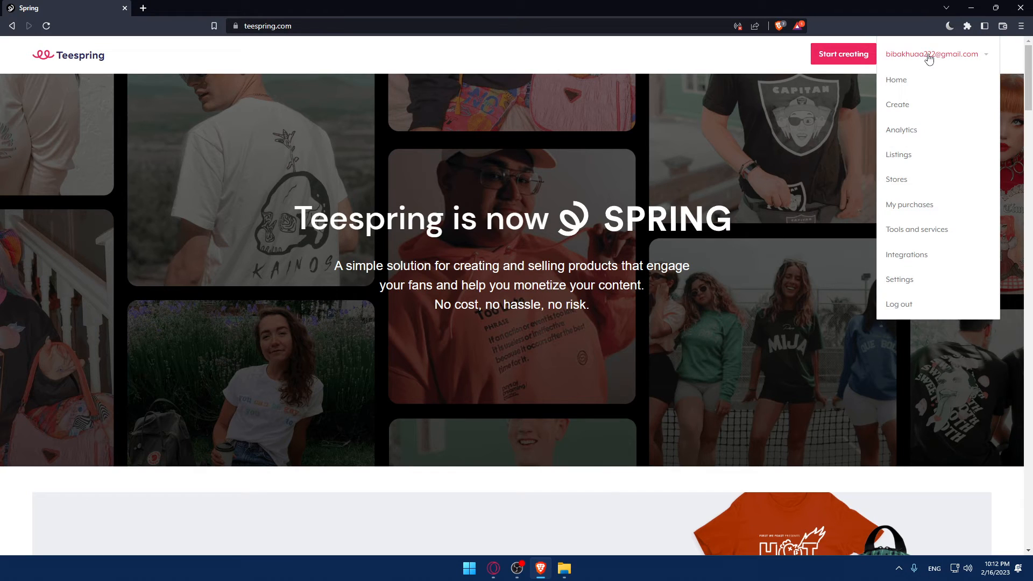
pyautogui.moveTo(898, 159)
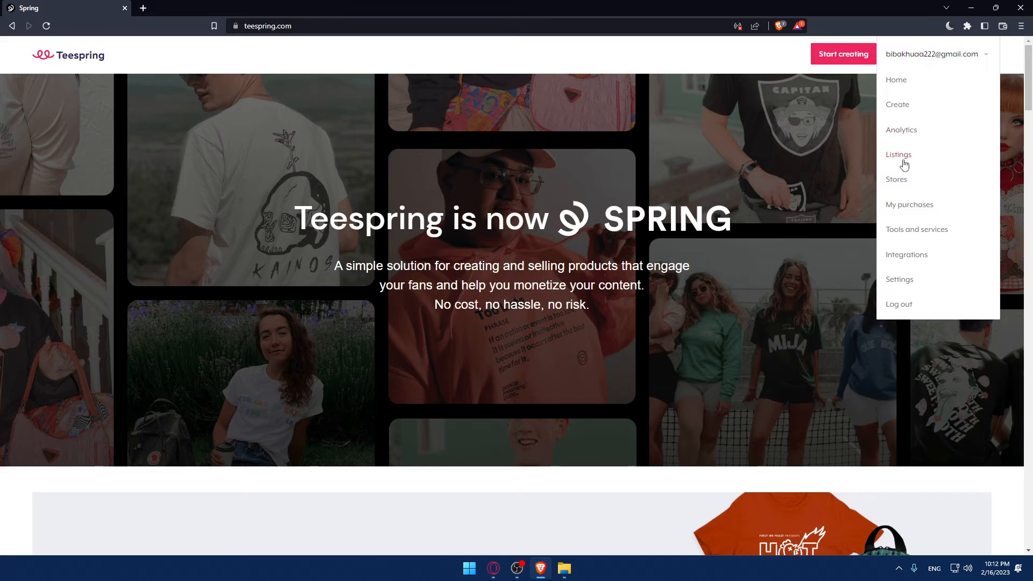
pyautogui.click(896, 179)
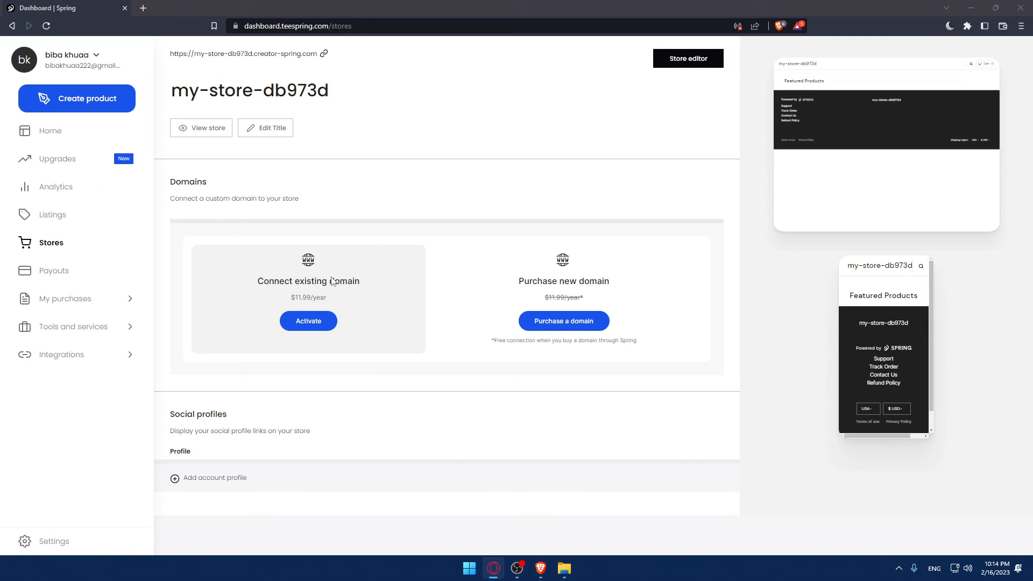
pyautogui.moveTo(285, 341)
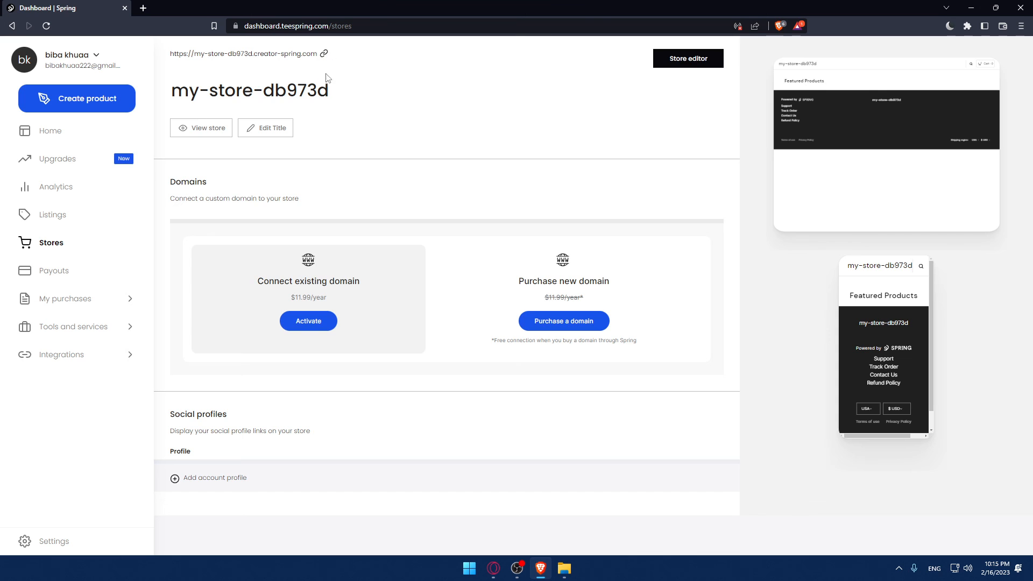
pyautogui.moveTo(690, 70)
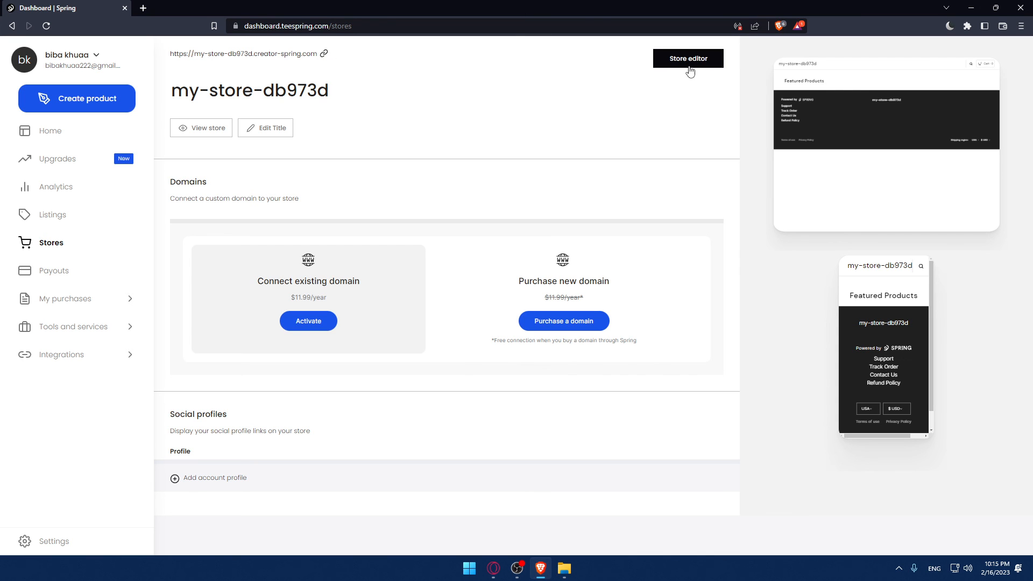